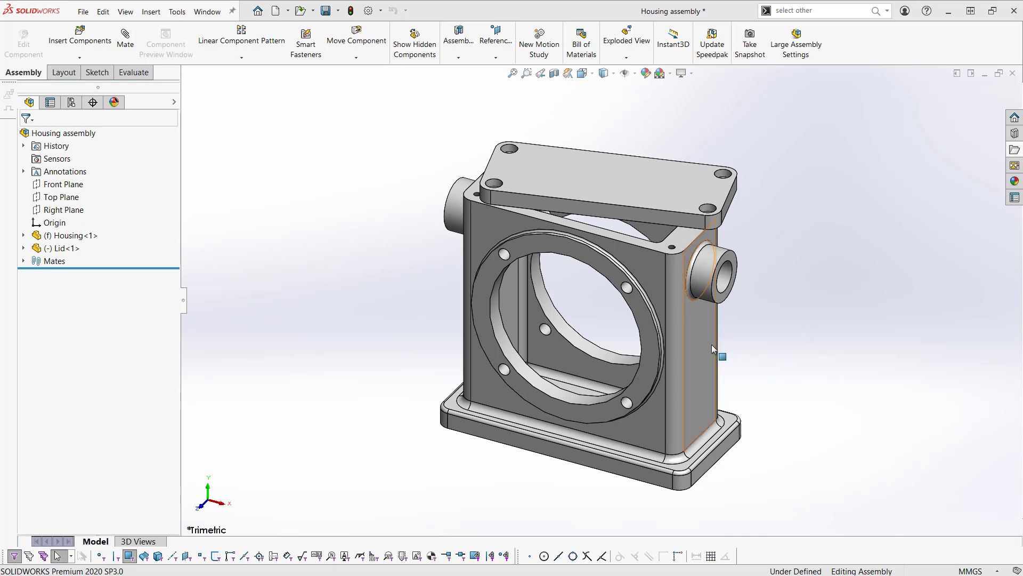
Add a Concentric mate between the lid and housing hole faces with Misaligned, Align Linked mate enabled
left_click(560, 181)
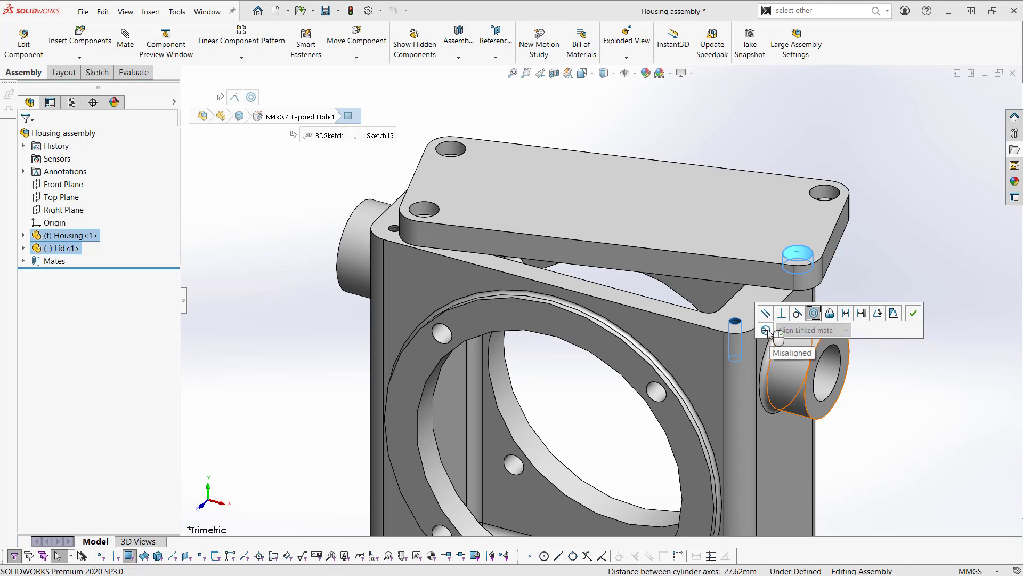
left_click(765, 332)
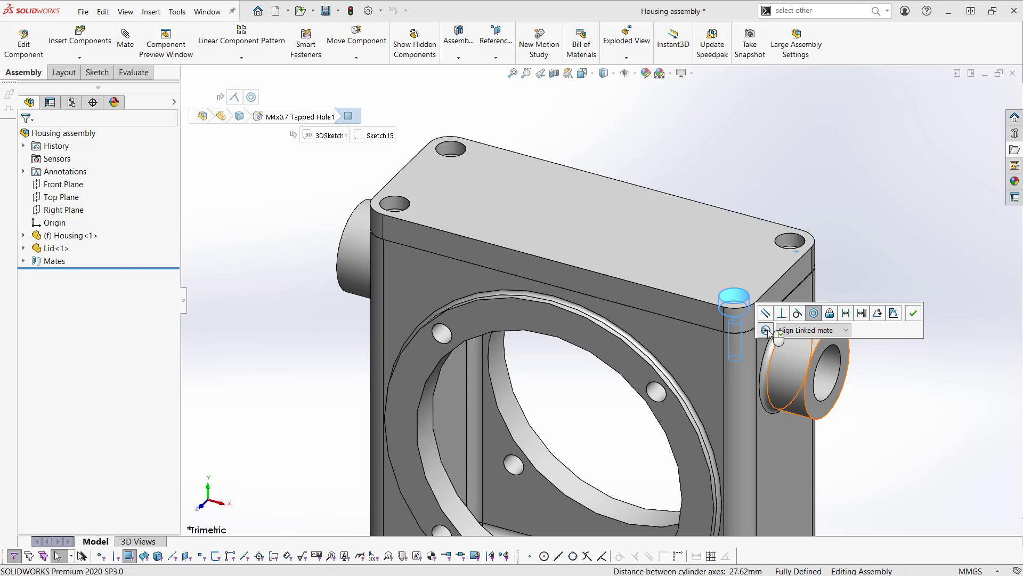
mouse_move(740, 283)
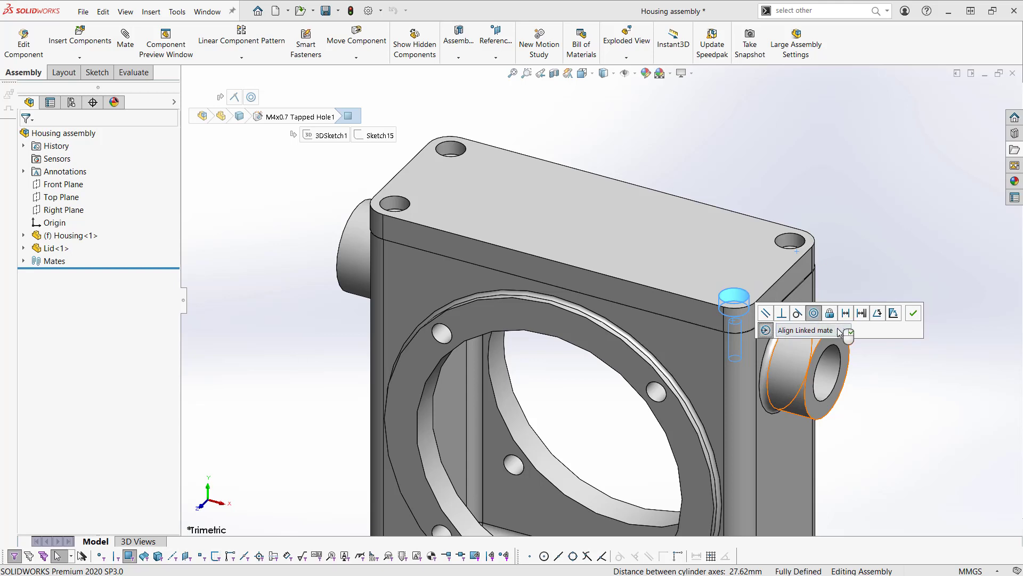
left_click(851, 333)
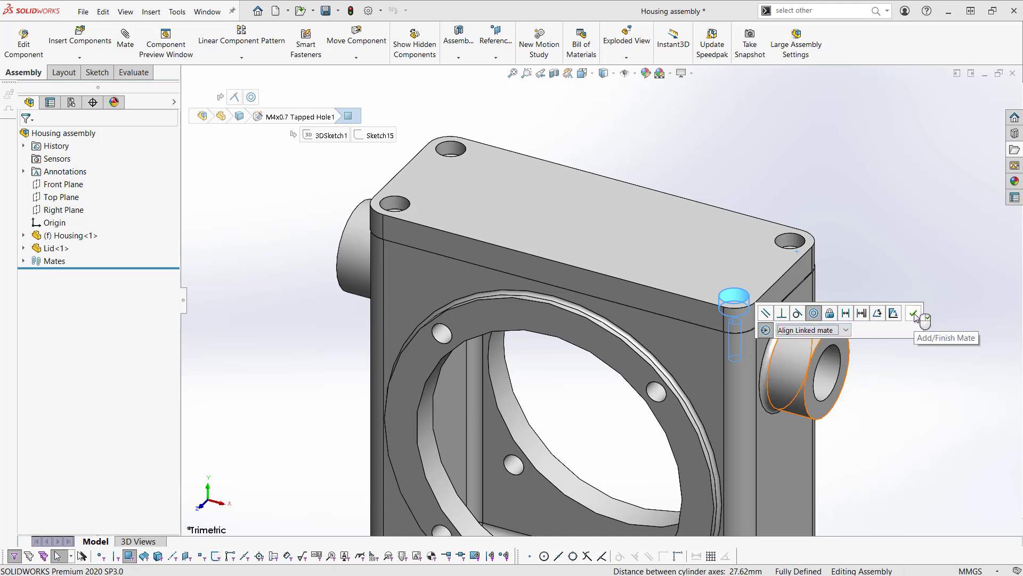
left_click(914, 313)
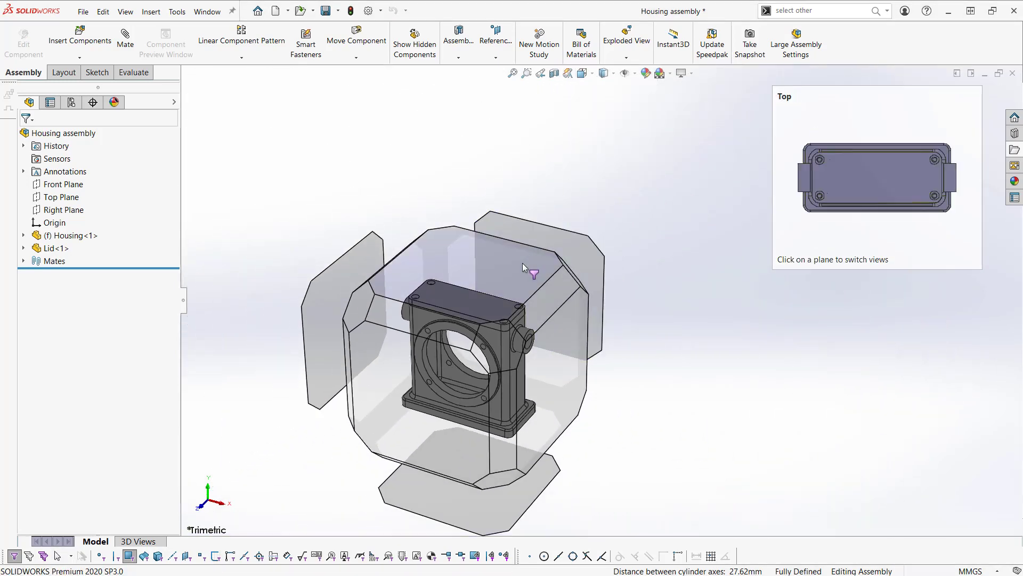
View the assembly from the top and expand the Misaligned group showing Concentric45 and Concentric51
left_click(876, 176)
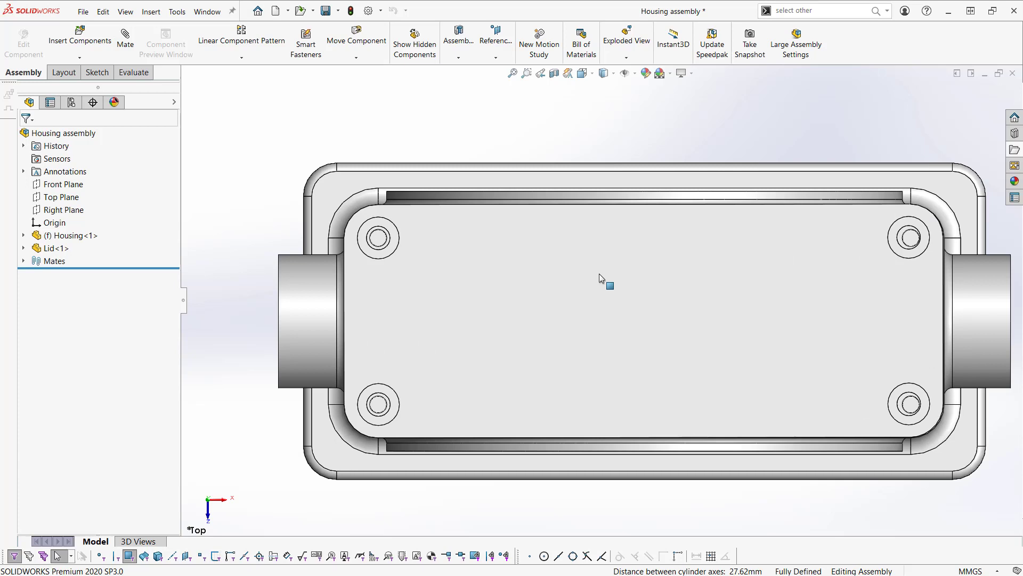
mouse_move(913, 403)
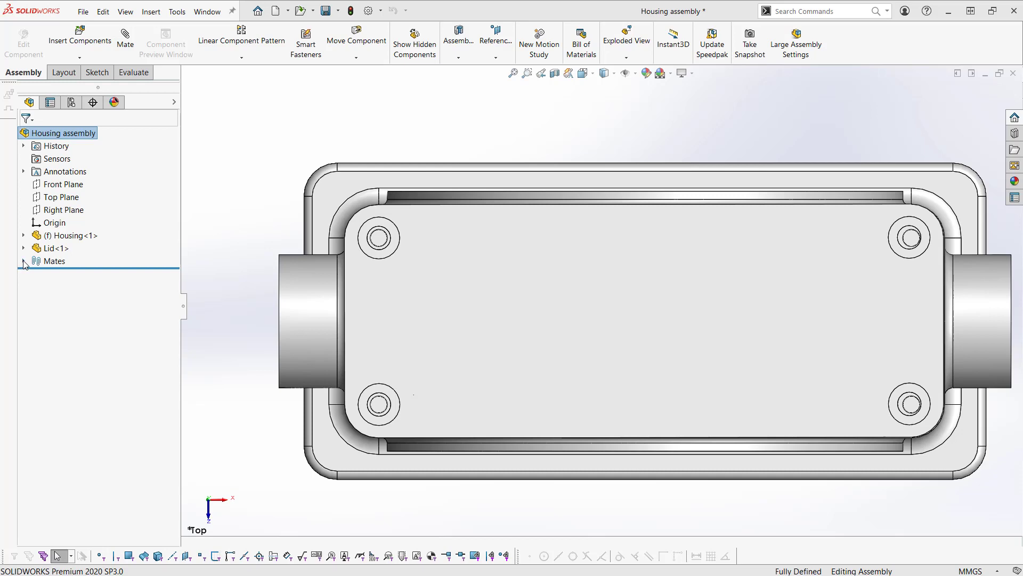
left_click(23, 264)
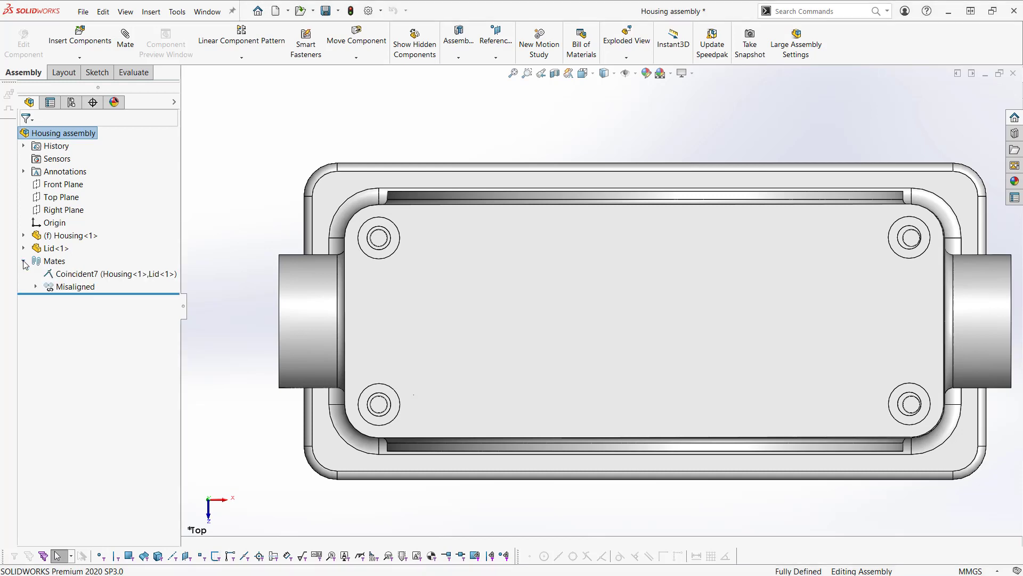
mouse_move(106, 289)
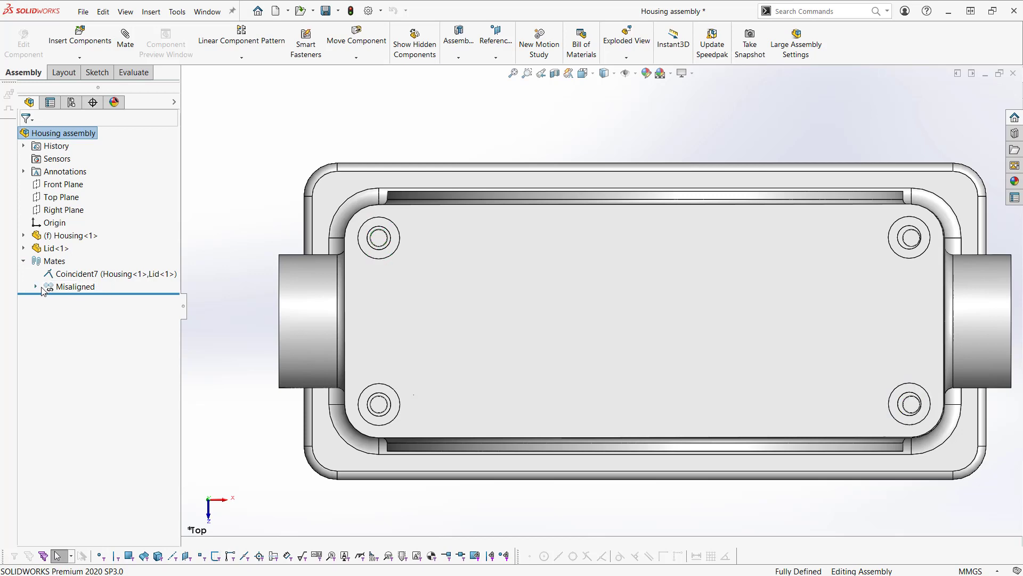
left_click(36, 287)
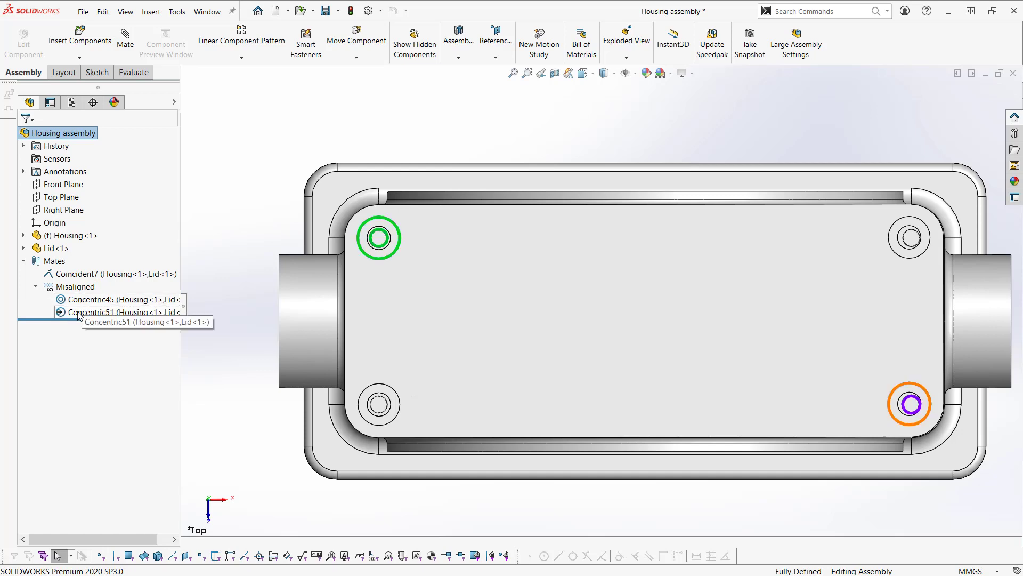
Edit Concentric51 to review its 0.388 mm deviation and the Misalignment alignment choices
right_click(78, 313)
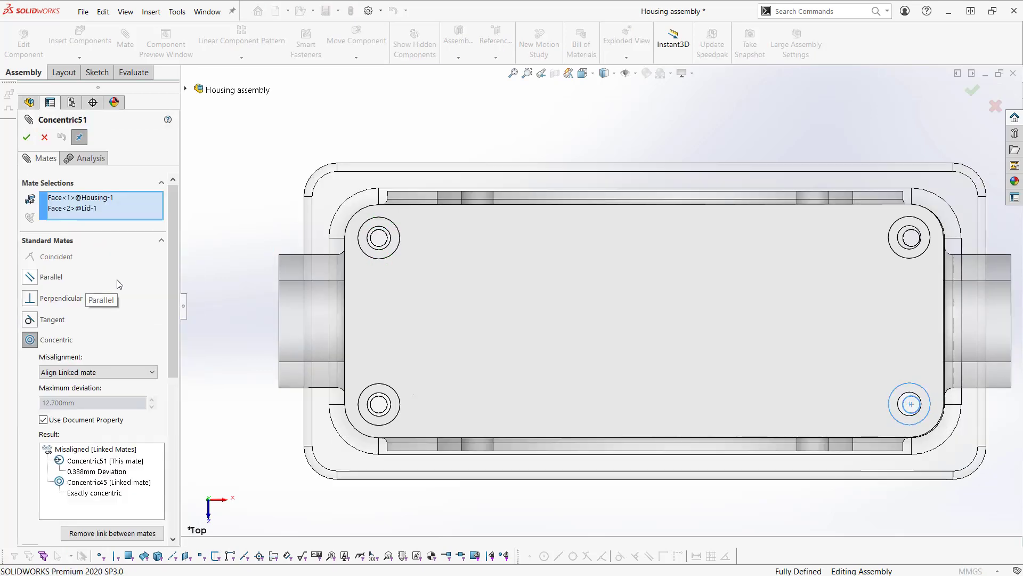
scroll("down", 3)
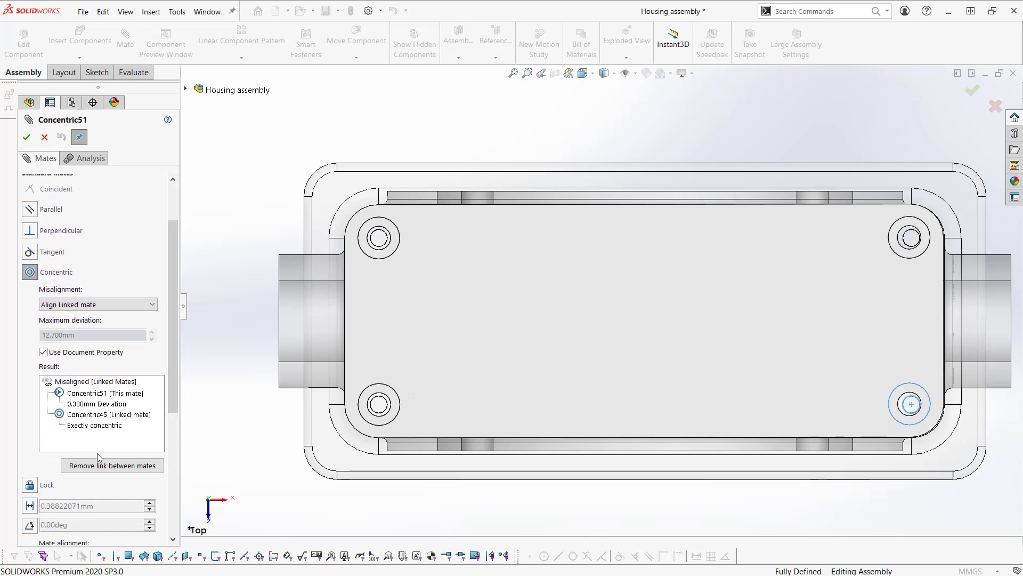
mouse_move(124, 437)
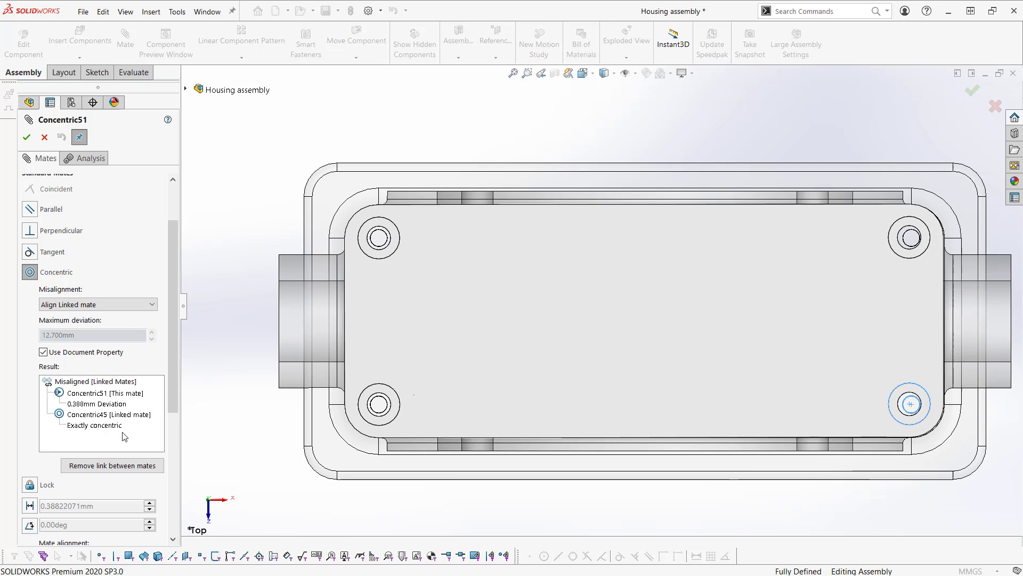
mouse_move(134, 315)
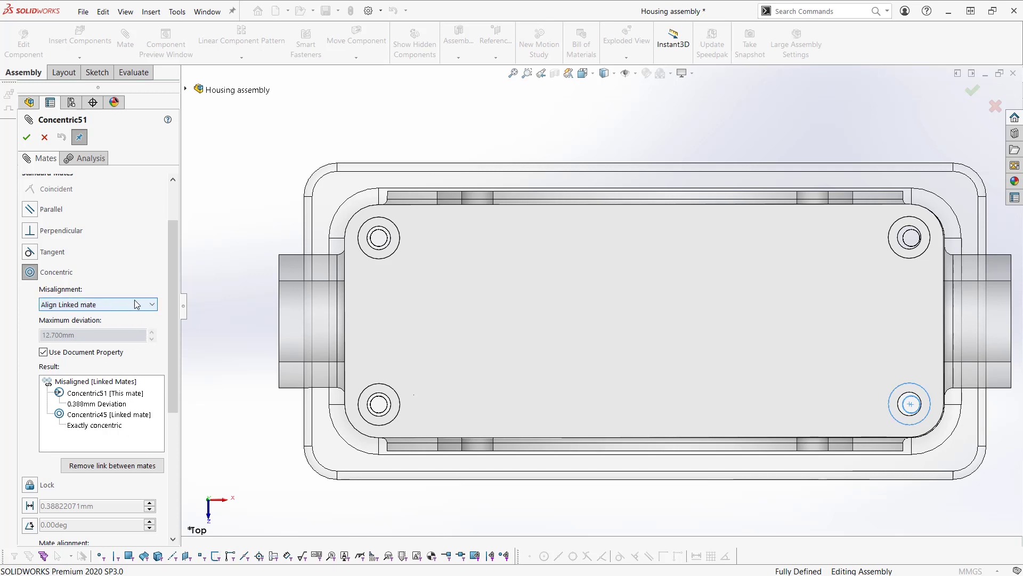
left_click(151, 303)
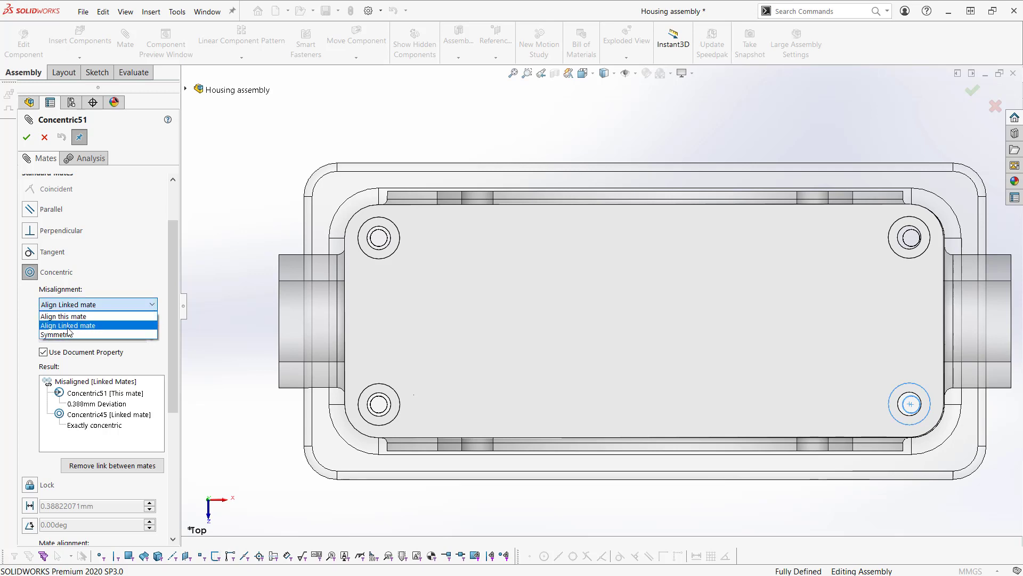
mouse_move(382, 242)
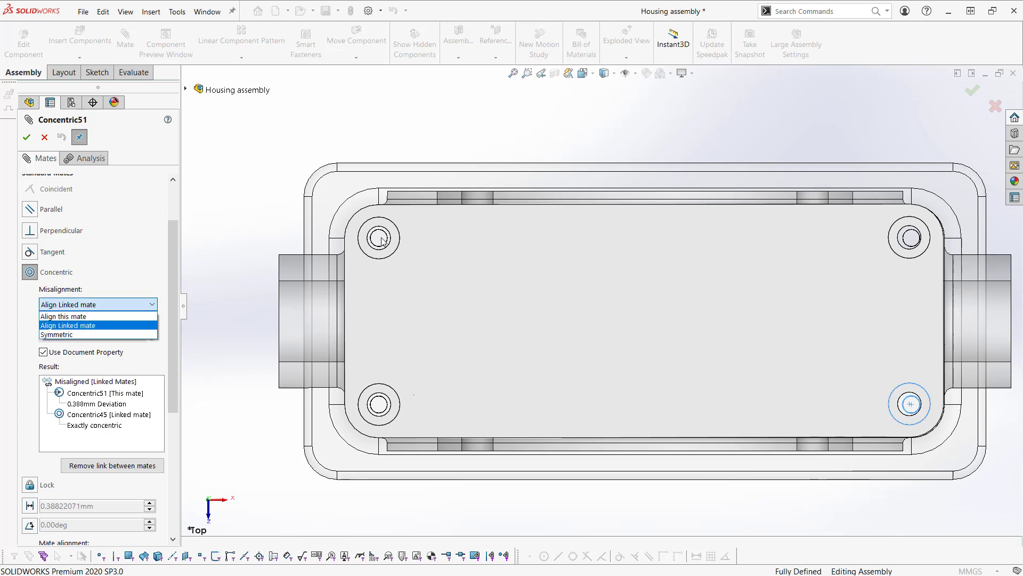
mouse_move(677, 340)
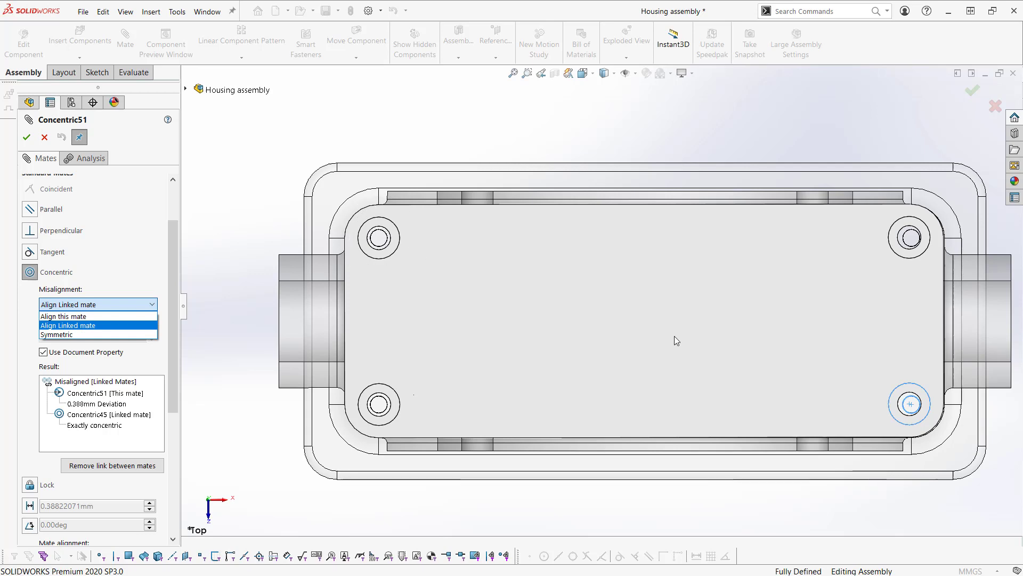
mouse_move(889, 435)
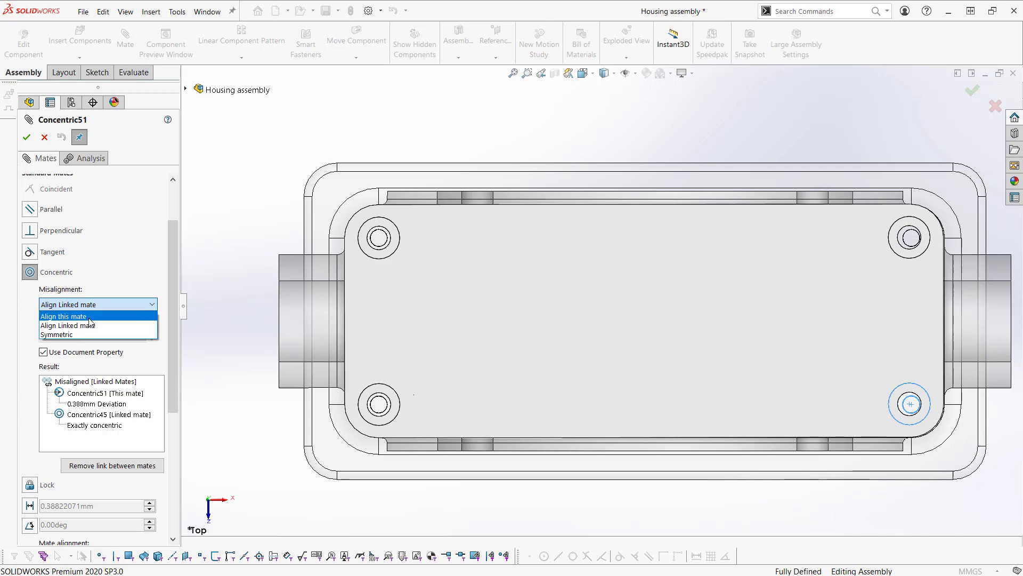
Try Align this mate, Symmetric and Align Linked mate, settling on Symmetric deviation sharing
left_click(63, 315)
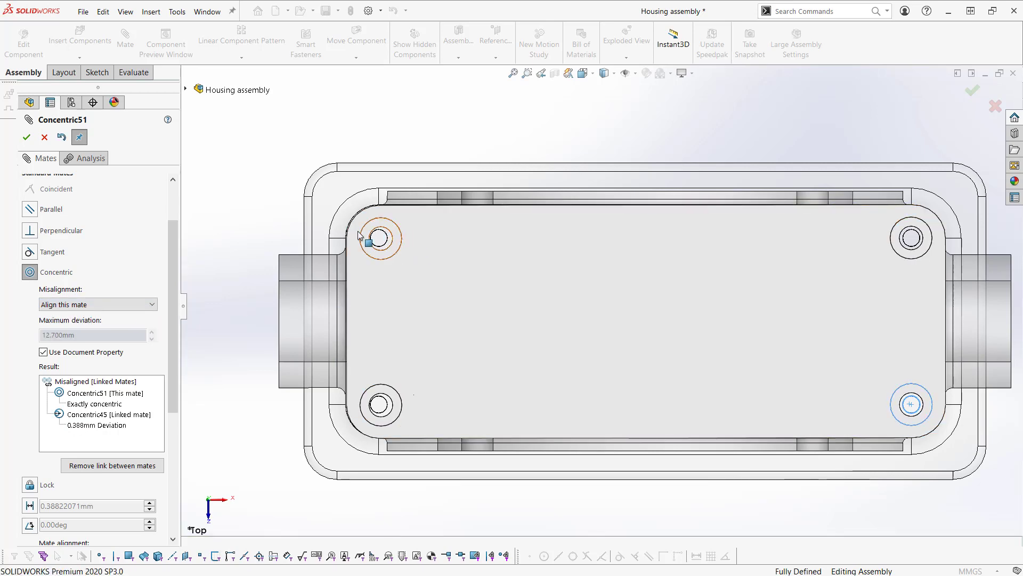
mouse_move(583, 328)
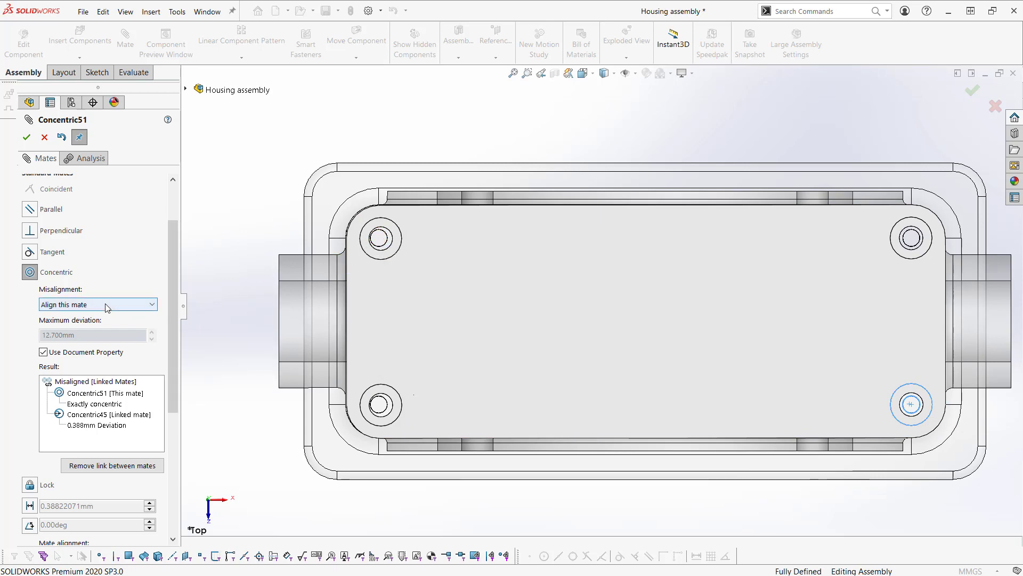
left_click(97, 304)
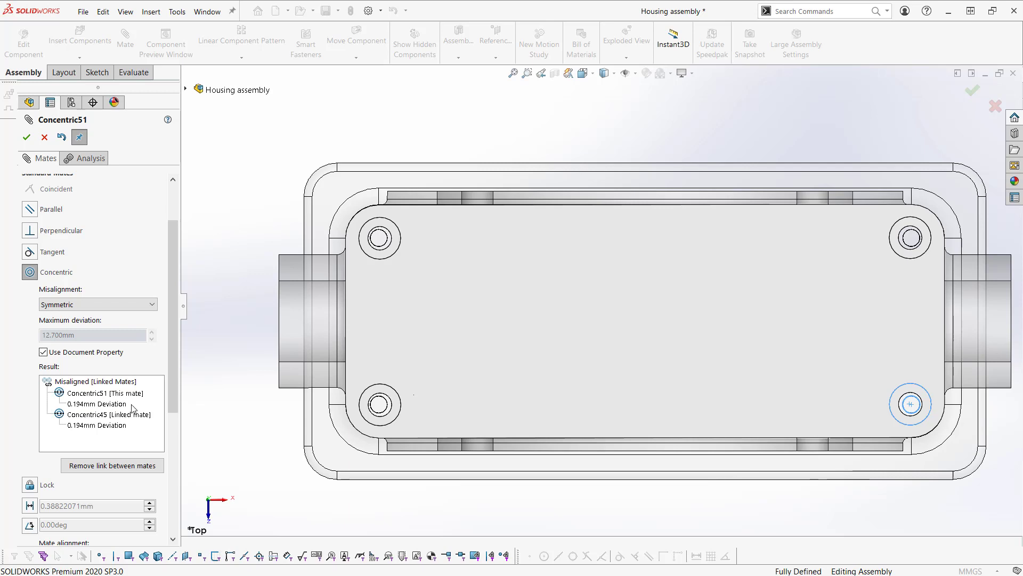
mouse_move(88, 428)
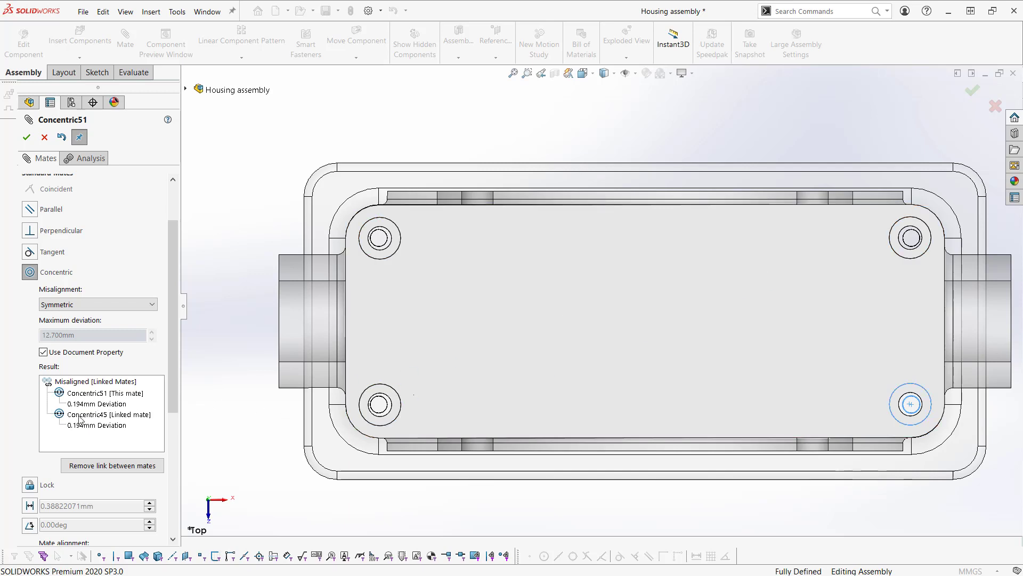
left_click(97, 304)
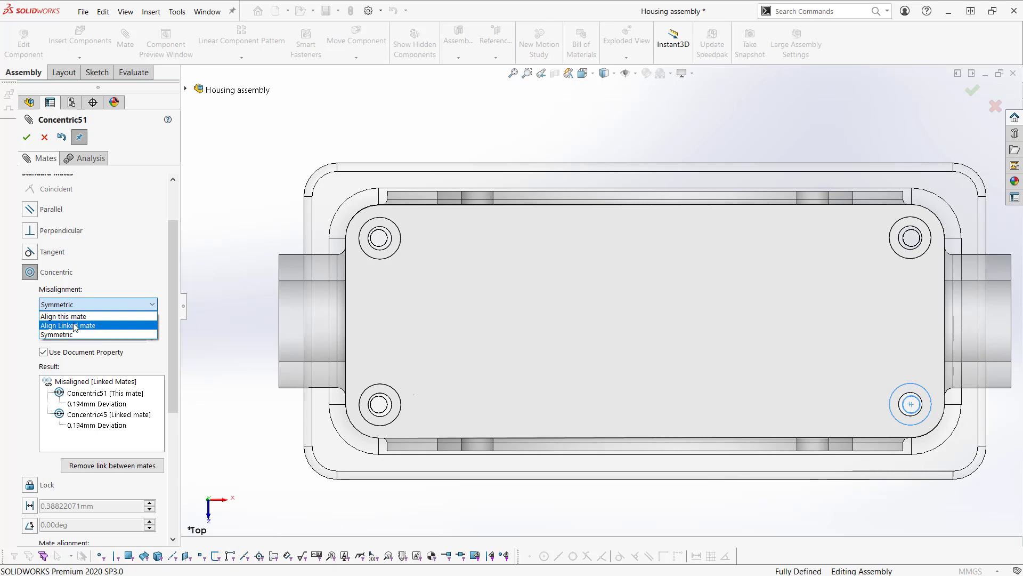
left_click(68, 325)
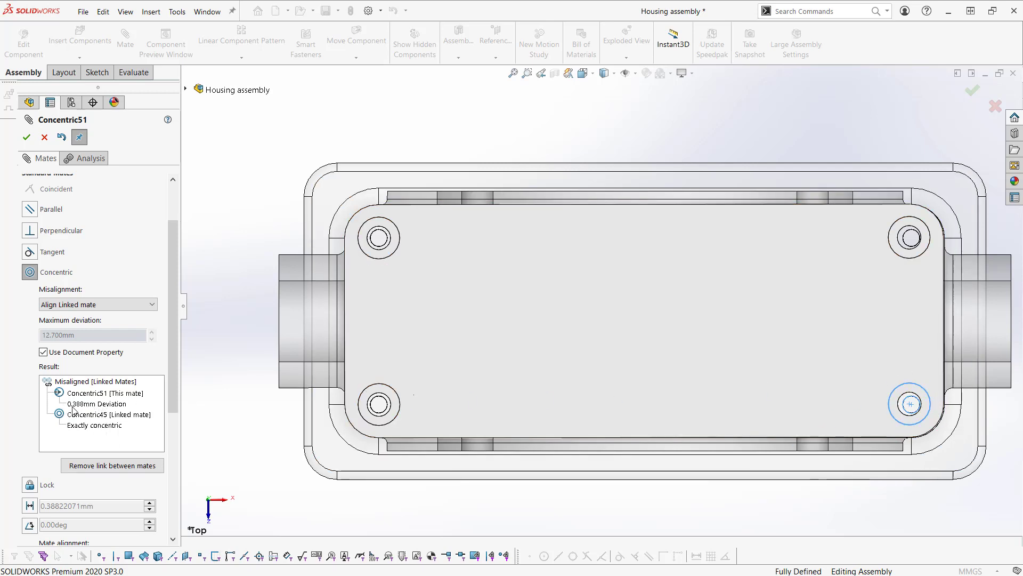
mouse_move(144, 315)
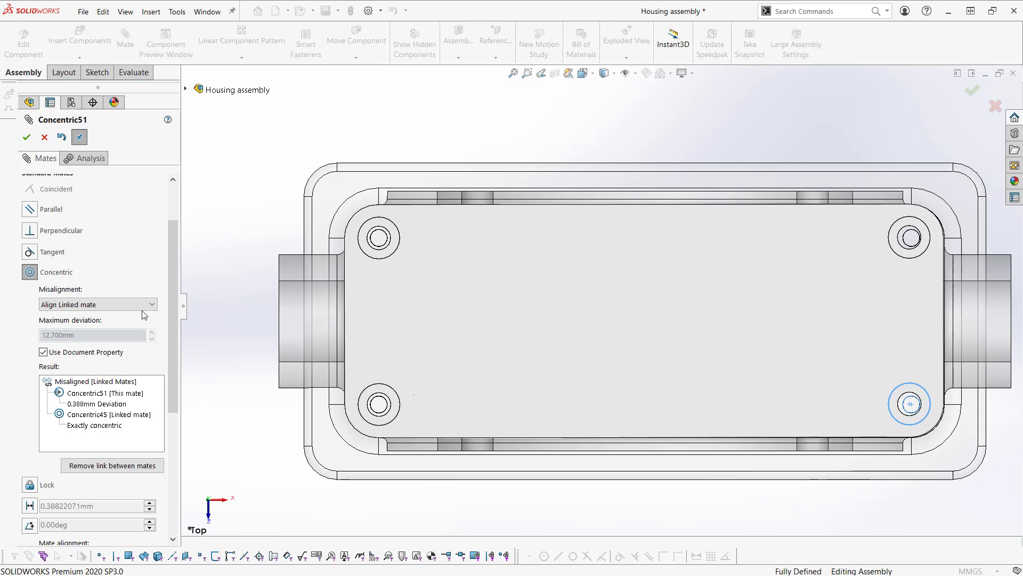
left_click(97, 304)
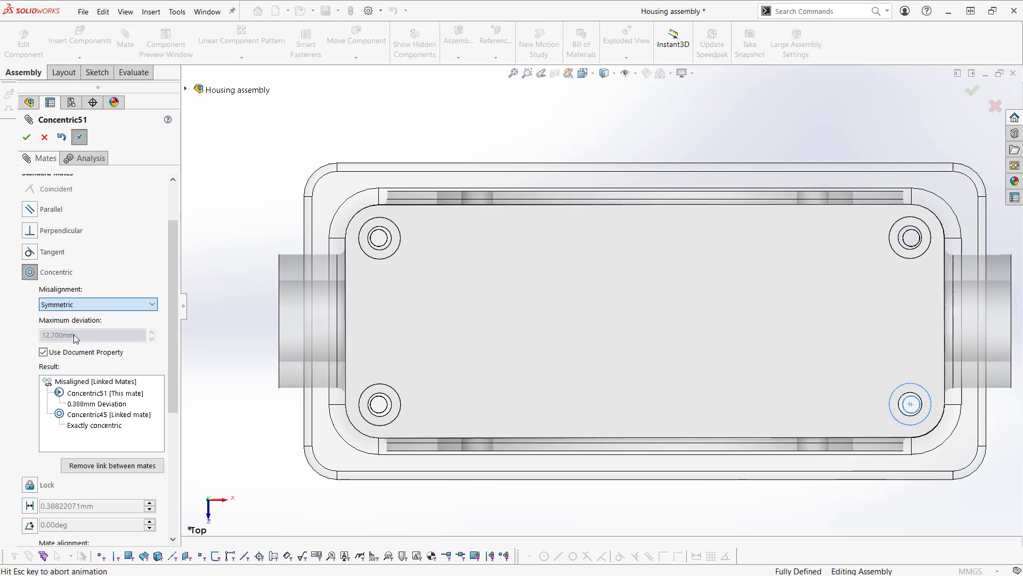
left_click(27, 137)
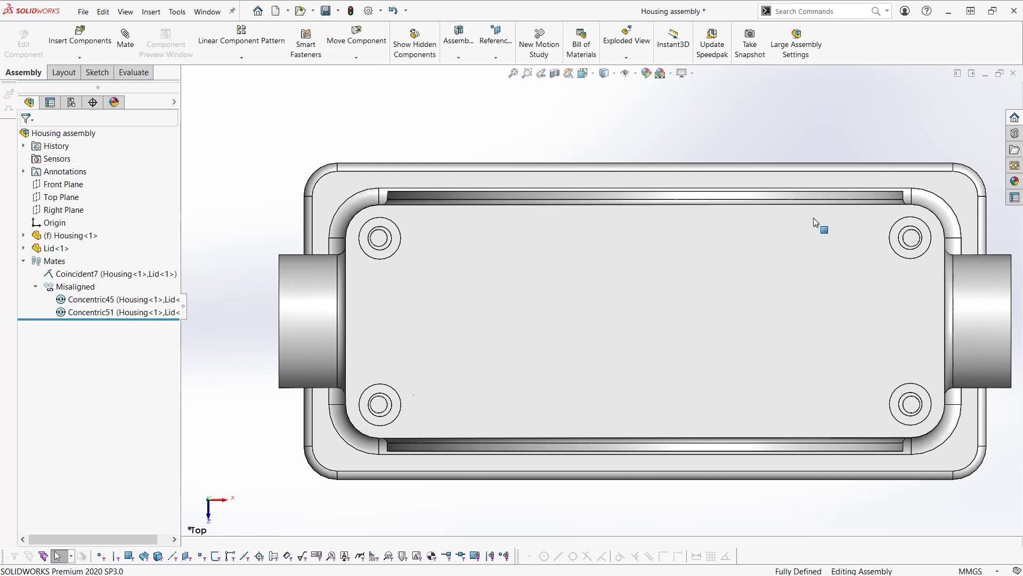
Return to a trimetric 3D view and confirm the fully defined lid cannot move
left_click(65, 134)
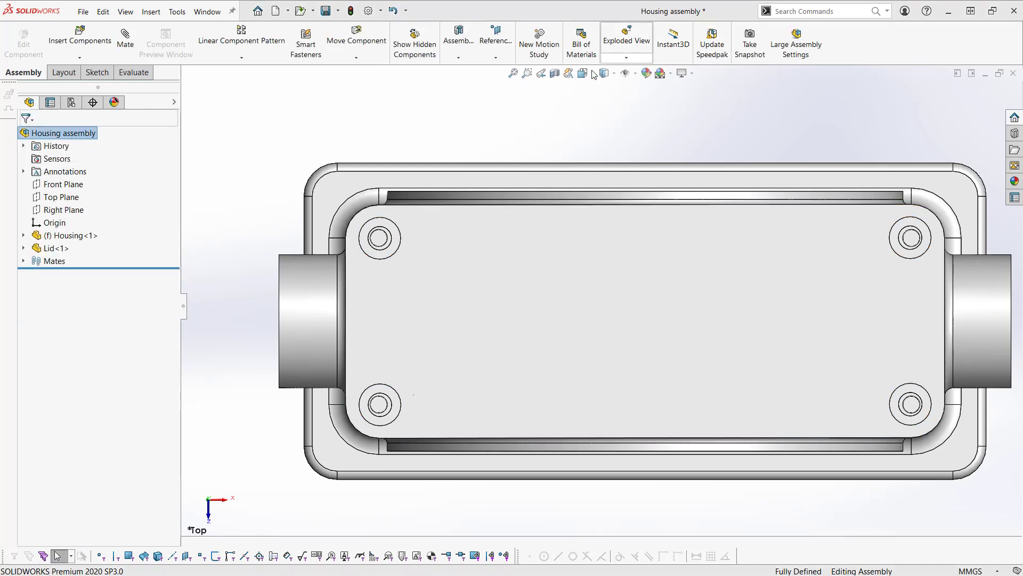
left_click(600, 73)
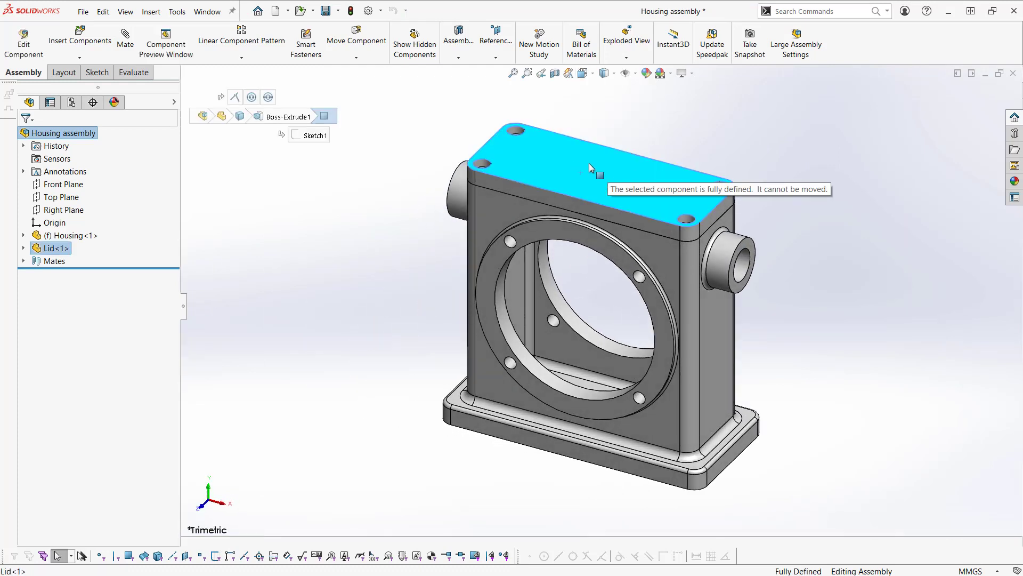
mouse_move(594, 175)
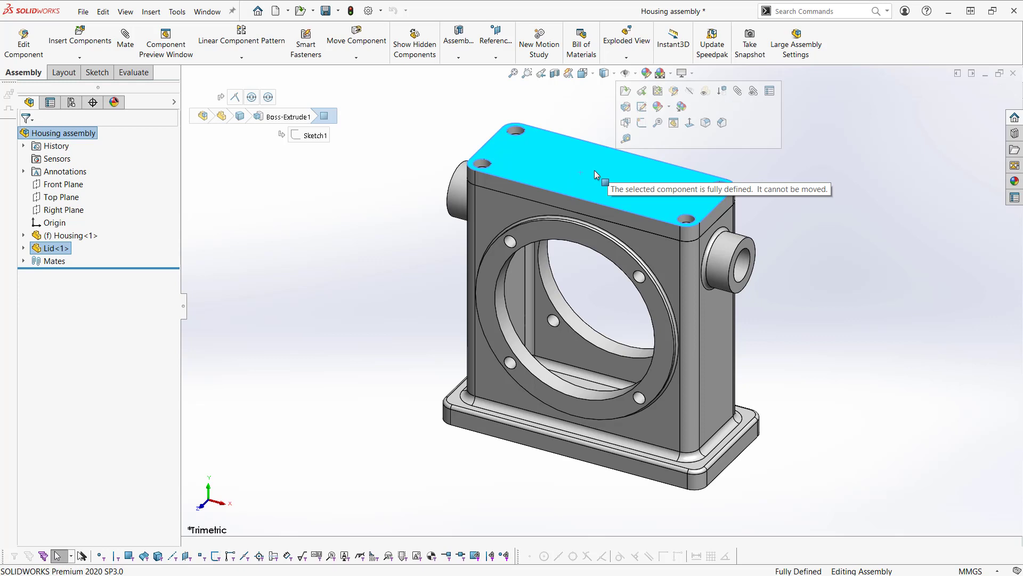
left_click(794, 176)
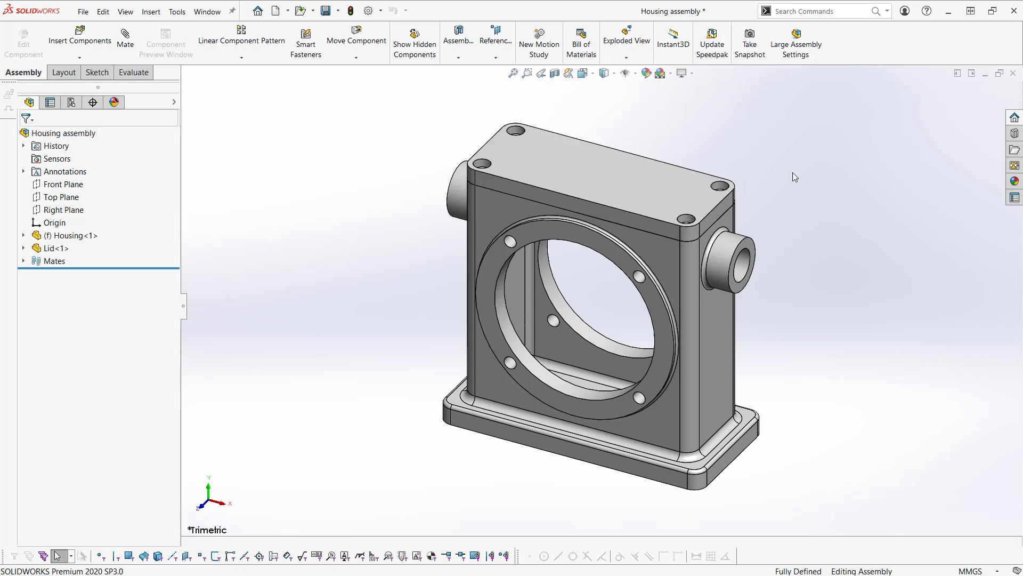
mouse_move(829, 191)
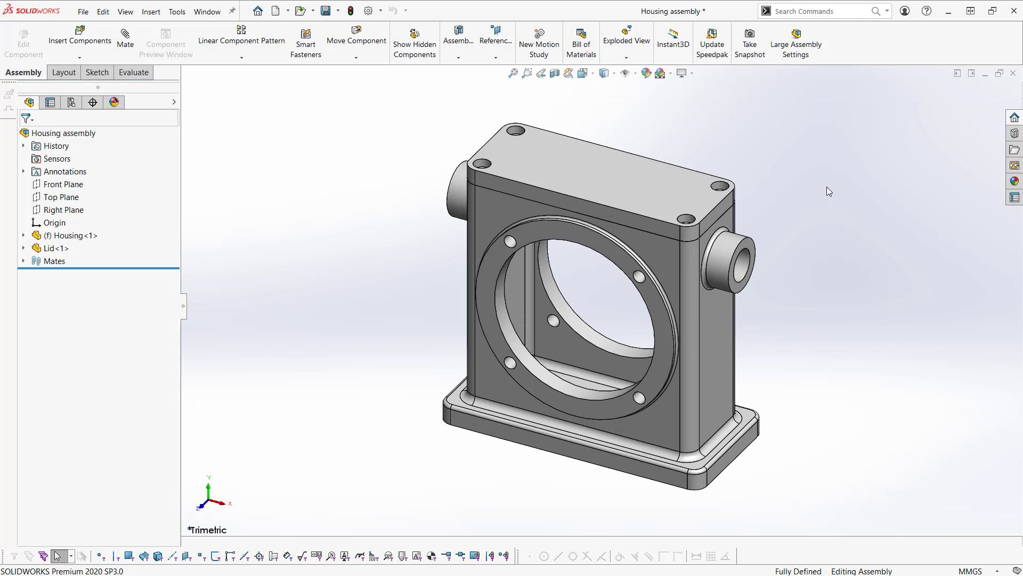
mouse_move(847, 339)
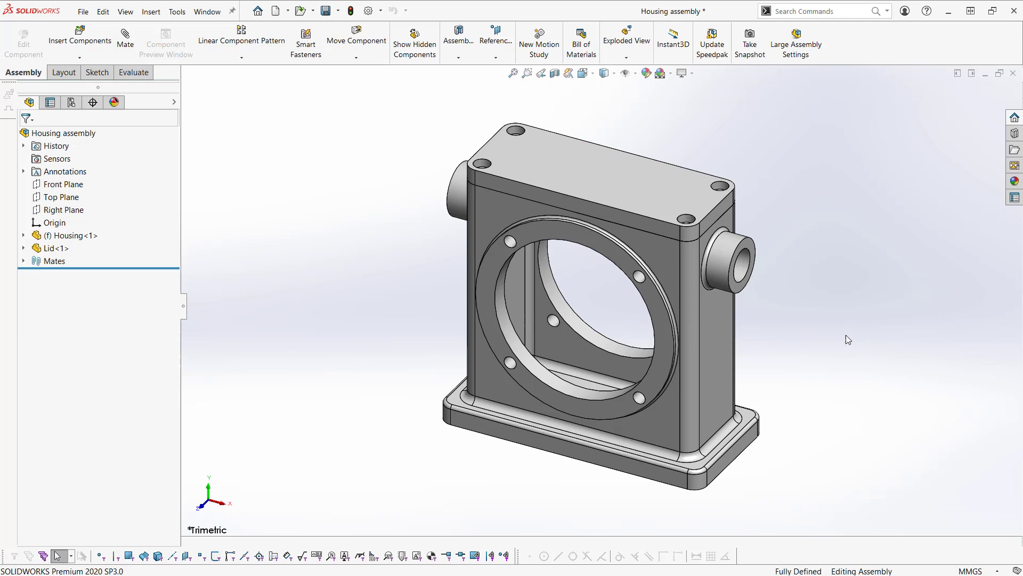